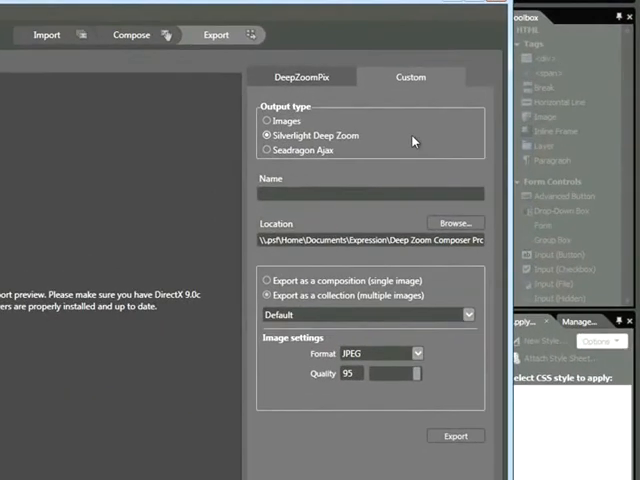
mouse_move(340, 148)
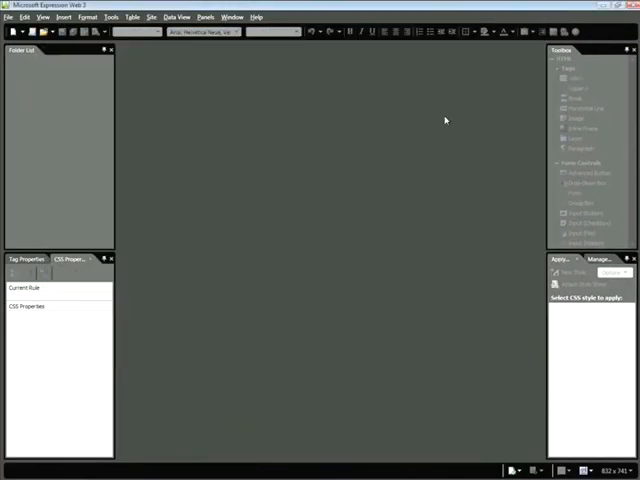
mouse_move(190, 90)
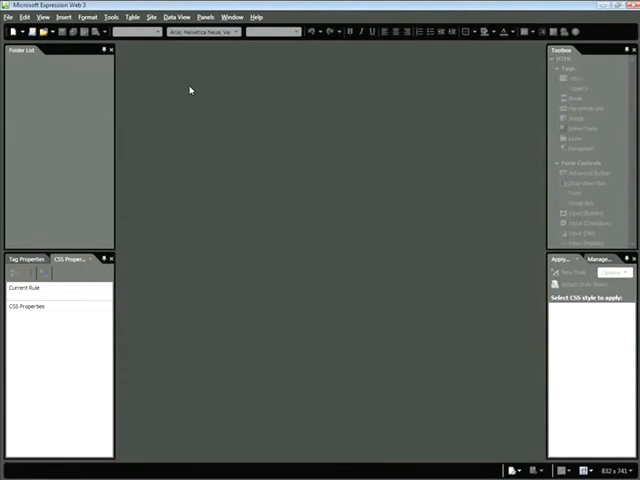
Step: Browse to the Lucerne_site folder on disk and open it as the web site
left_click(152, 16)
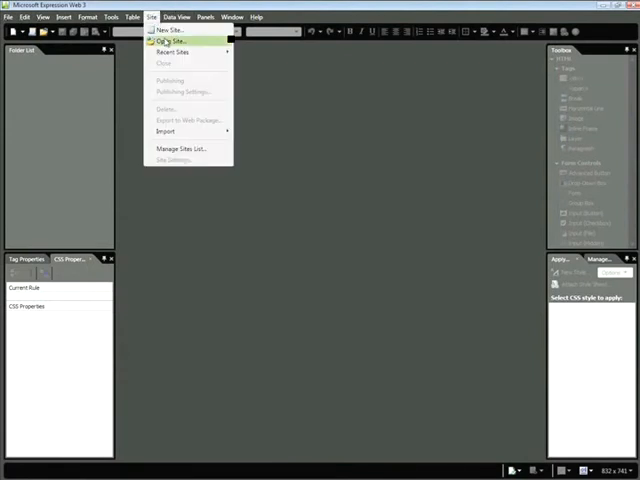
left_click(172, 40)
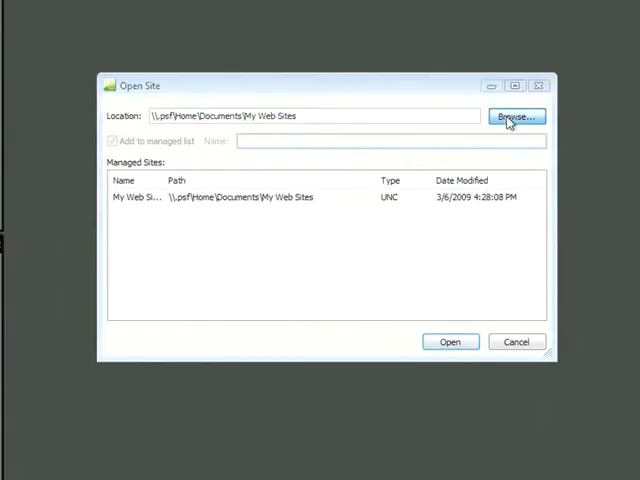
left_click(514, 116)
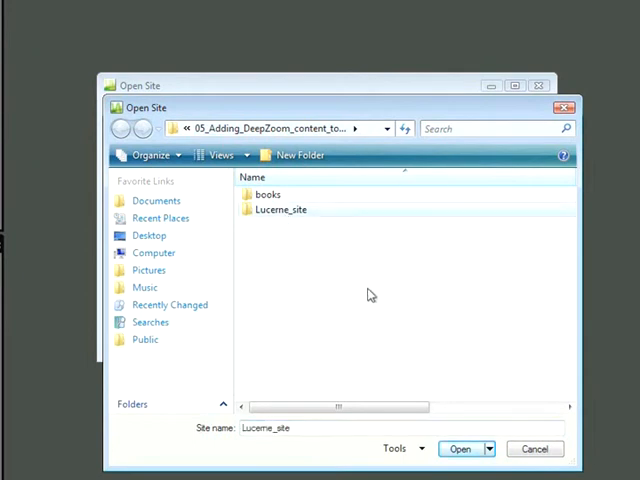
left_click(460, 448)
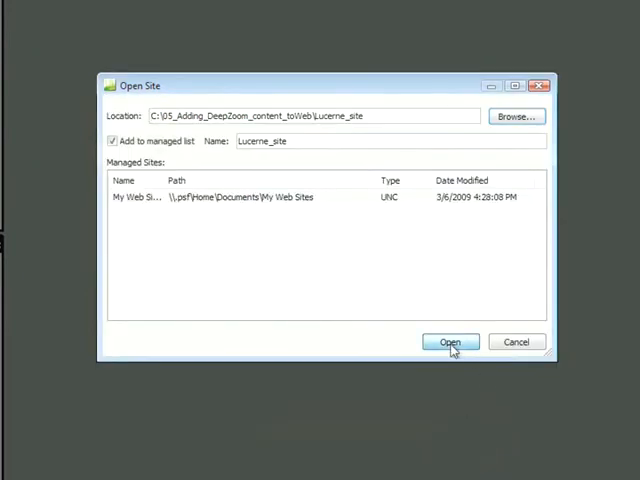
left_click(450, 342)
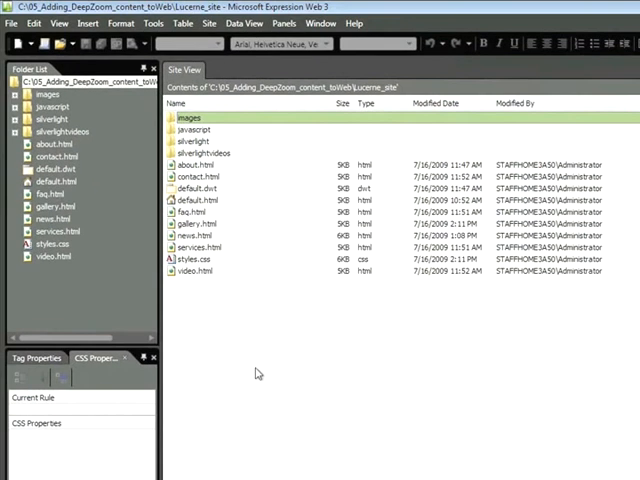
mouse_move(262, 356)
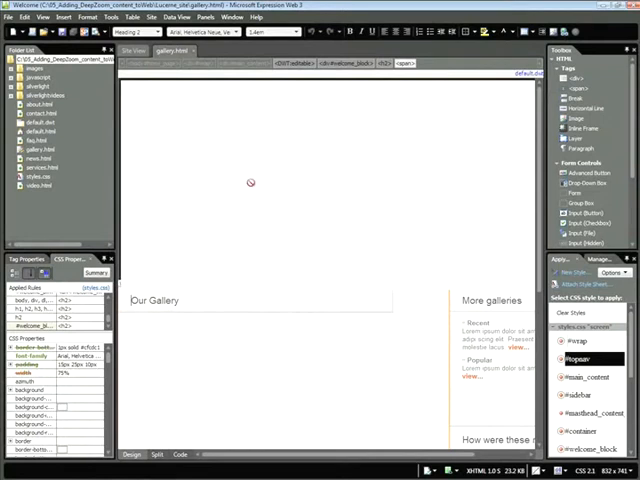
mouse_move(260, 184)
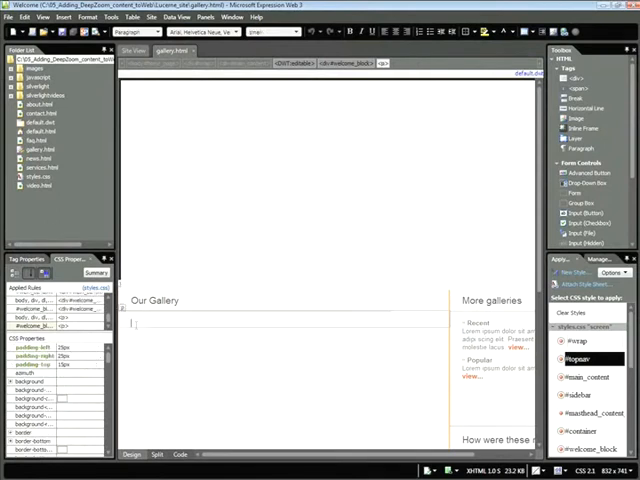
Step: Place the insertion point in the gallery spot below the Our Gallery heading
left_click(94, 24)
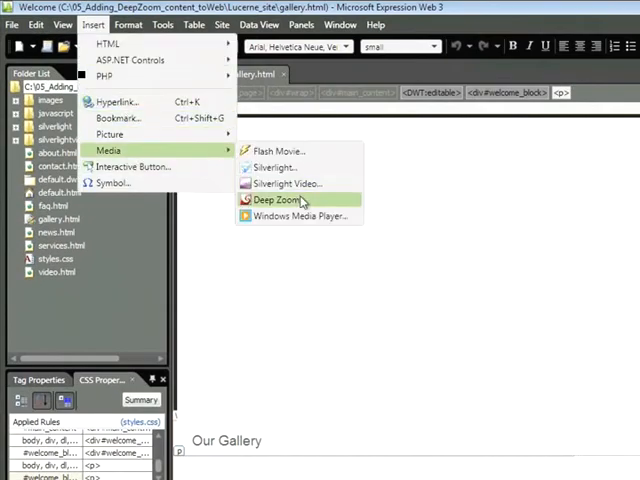
Step: Start a Deep Zoom insert and browse through the tutorial, books and DeepZoomProjectWeb folders
left_click(280, 200)
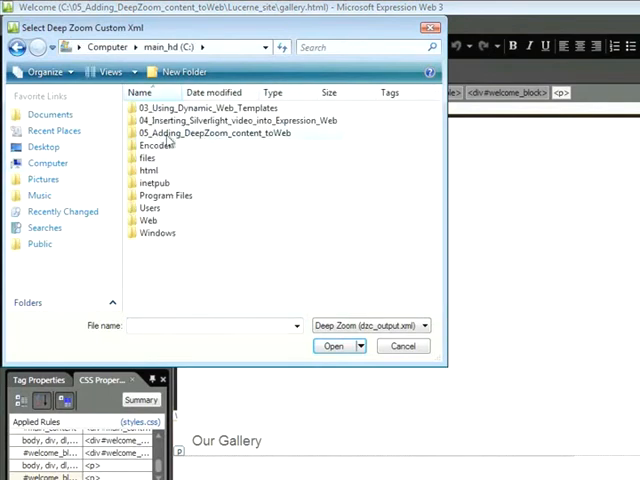
mouse_move(204, 132)
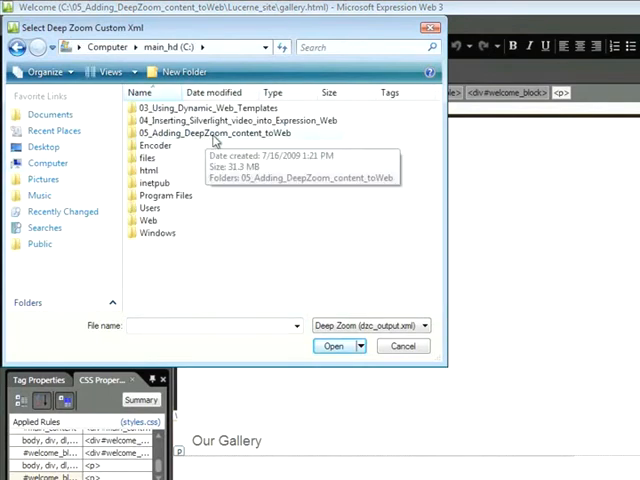
double_click(216, 132)
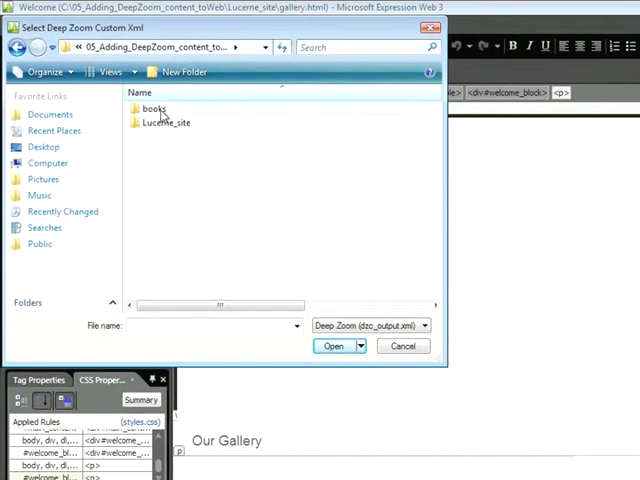
mouse_move(168, 122)
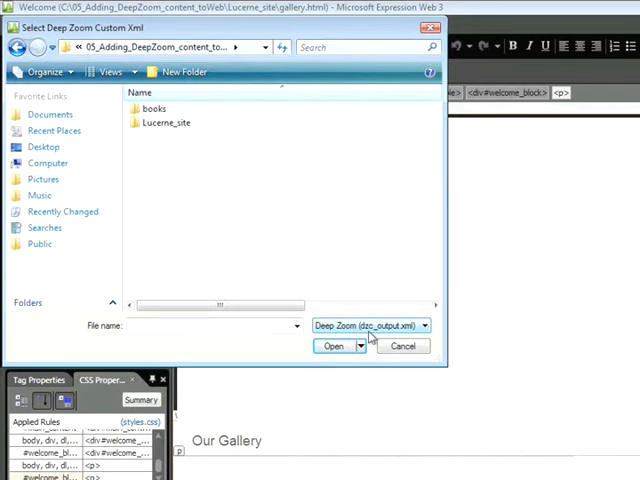
mouse_move(410, 336)
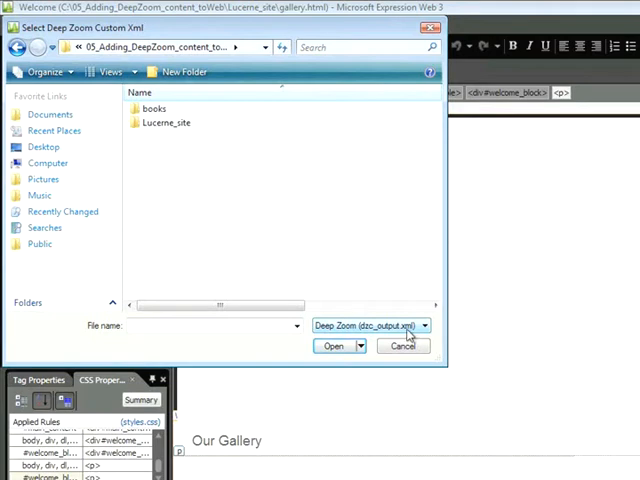
mouse_move(164, 122)
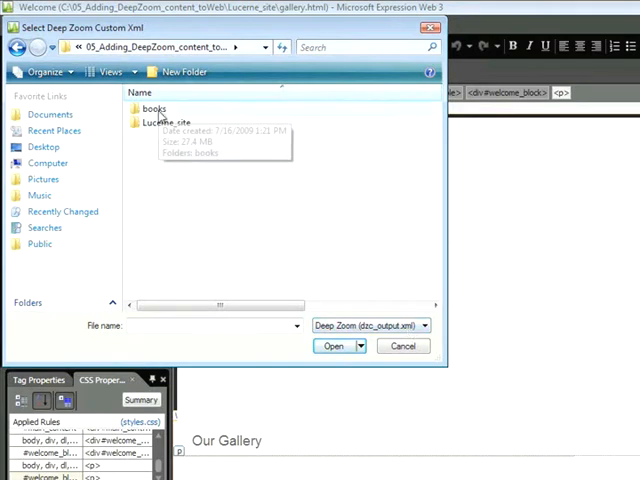
double_click(152, 108)
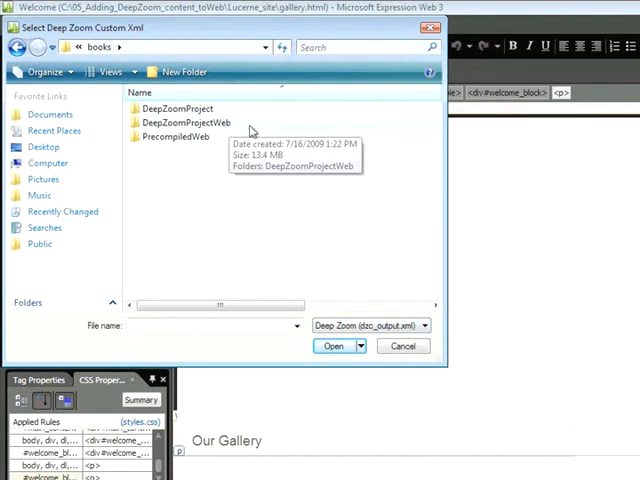
double_click(184, 122)
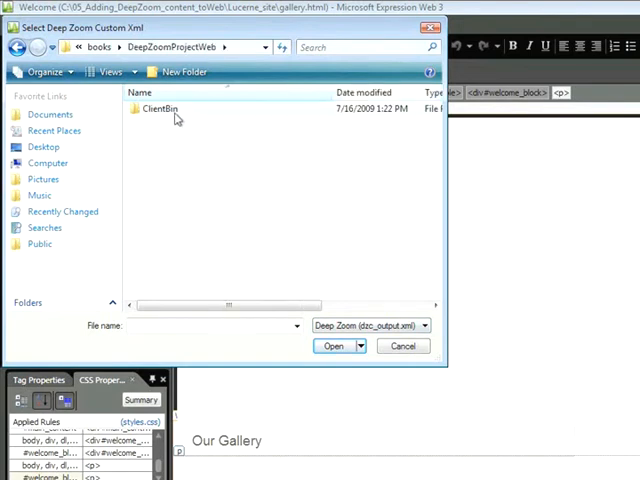
Step: Choose the dzc_output collection file inside ClientBin > GeneratedImages
double_click(156, 108)
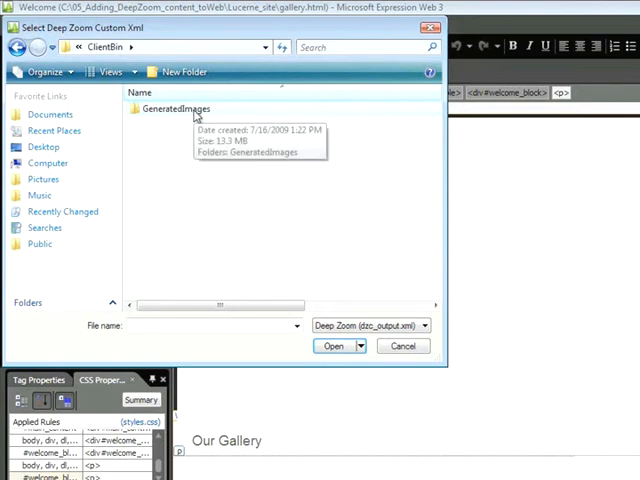
double_click(178, 108)
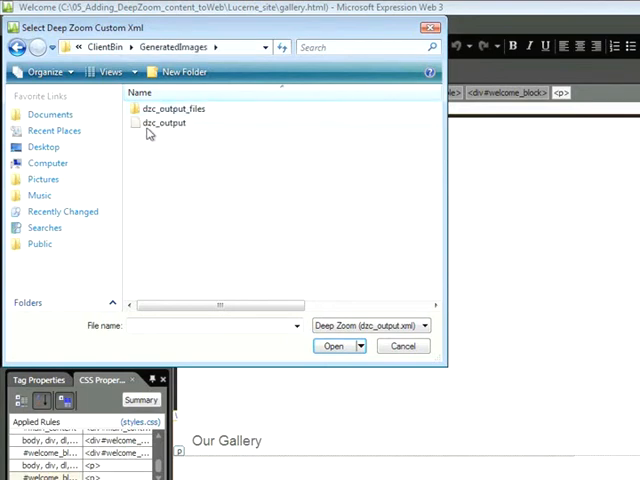
left_click(164, 122)
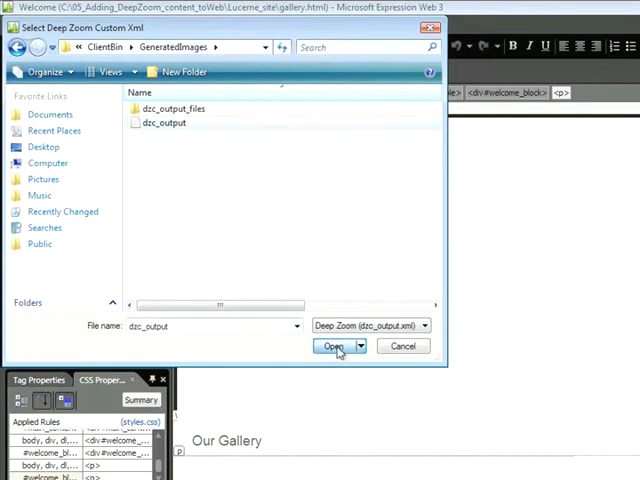
left_click(336, 344)
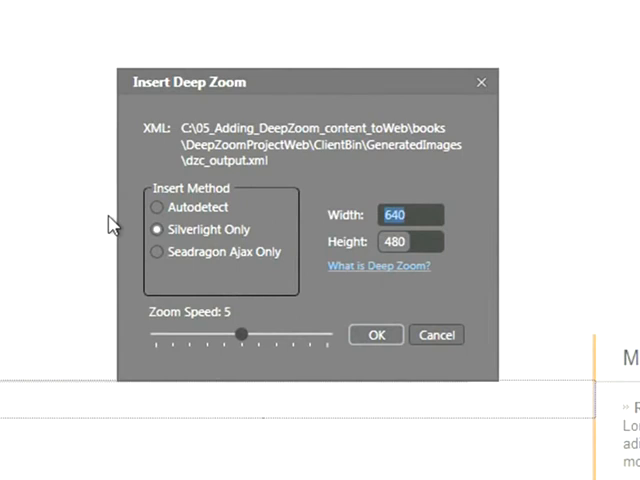
mouse_move(260, 232)
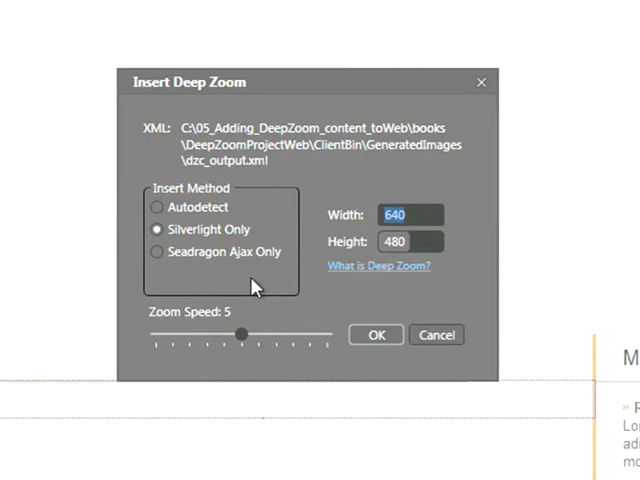
mouse_move(252, 236)
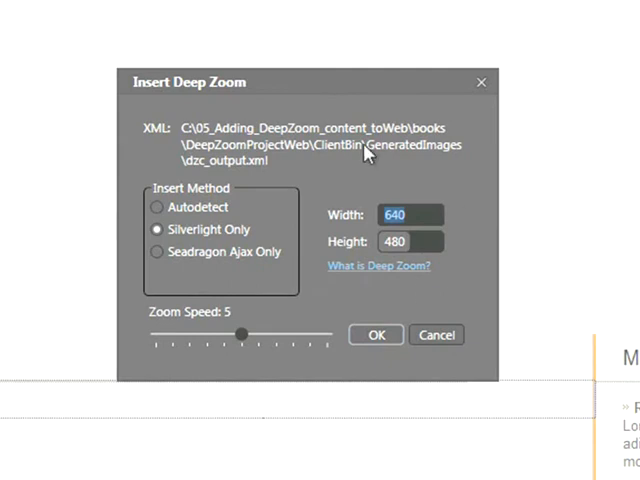
mouse_move(328, 188)
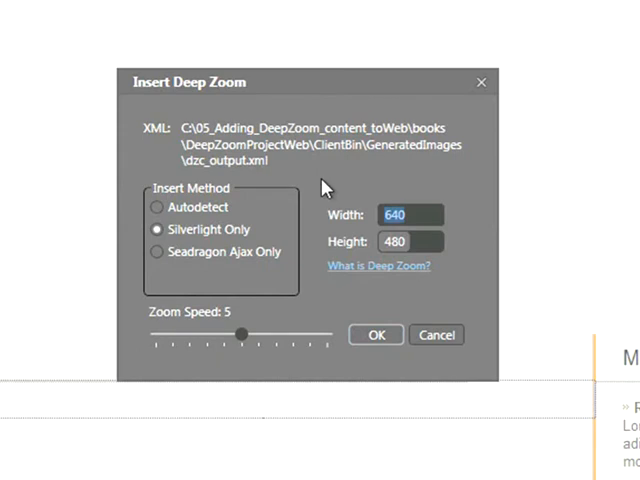
mouse_move(214, 364)
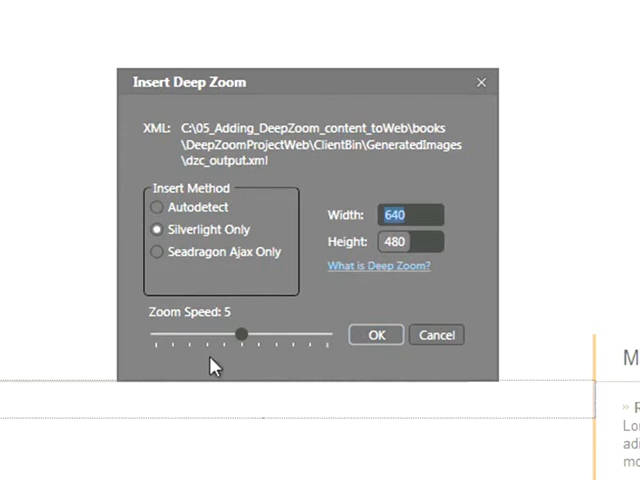
mouse_move(244, 364)
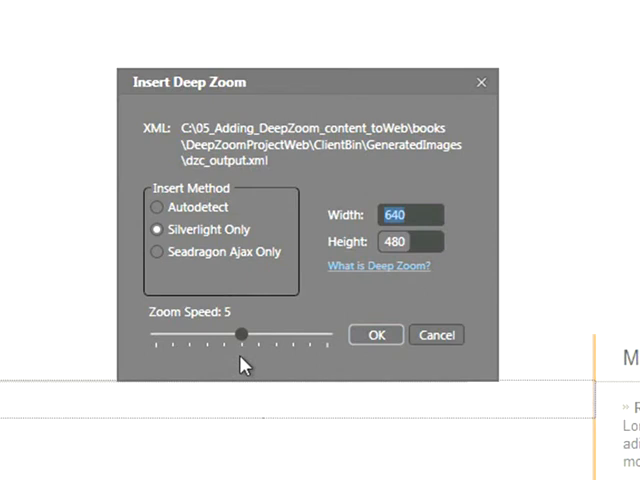
mouse_move(242, 364)
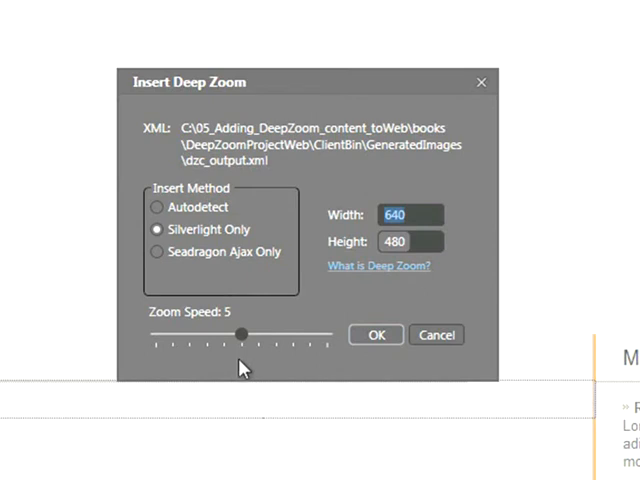
mouse_move(296, 364)
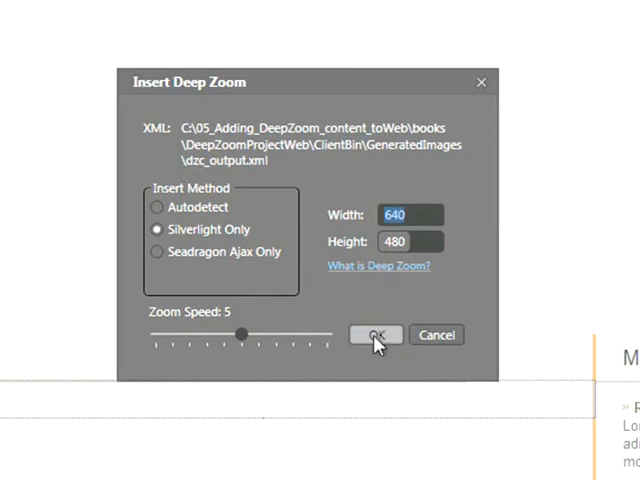
Step: Confirm the Silverlight-only viewer at 640 by 480 with zoom speed 5
left_click(376, 336)
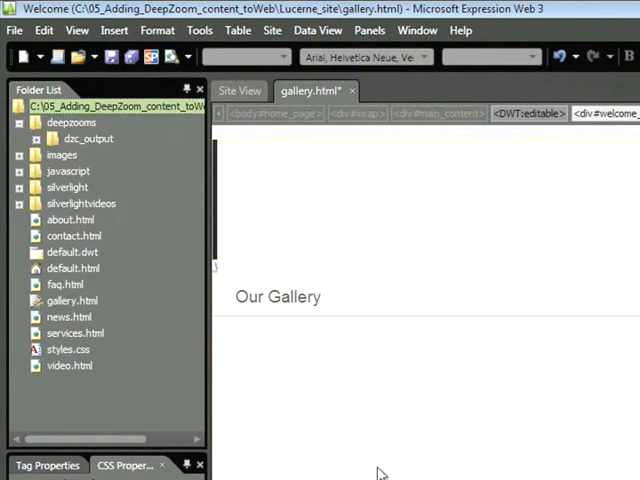
mouse_move(436, 470)
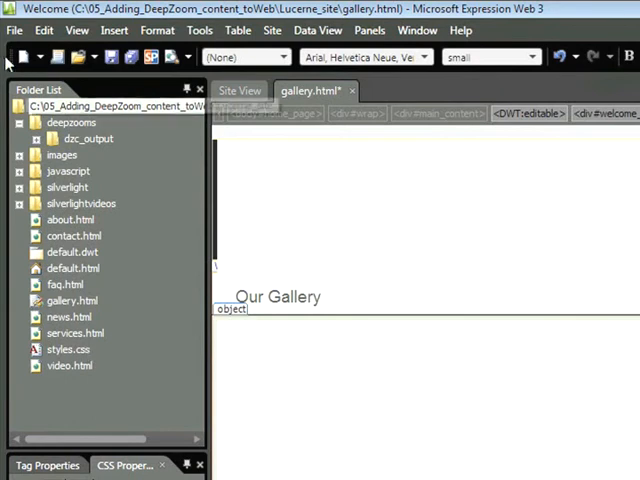
Step: Preview gallery.html in Windows Internet Explorer 8.0, saving the changes first
left_click(16, 30)
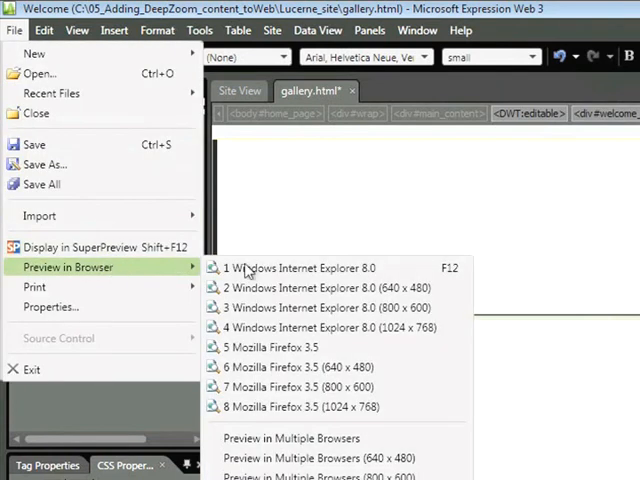
left_click(310, 268)
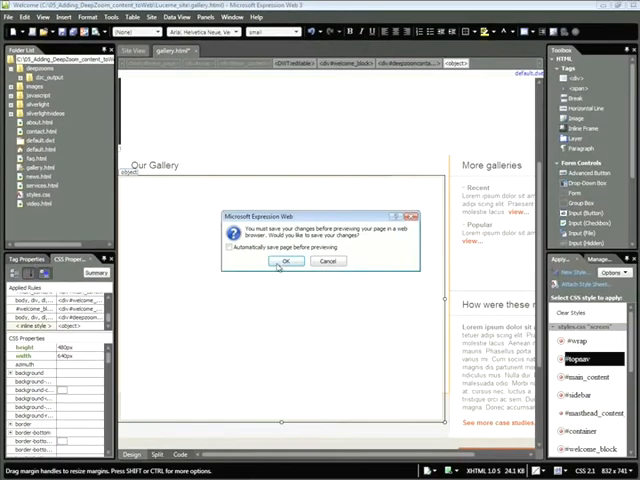
left_click(288, 260)
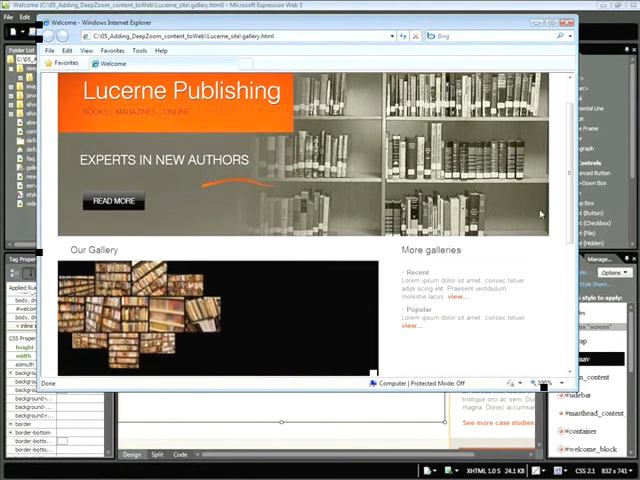
Step: Scroll to the Deep Zoom gallery and zoom into the book collection
scroll("down", 3)
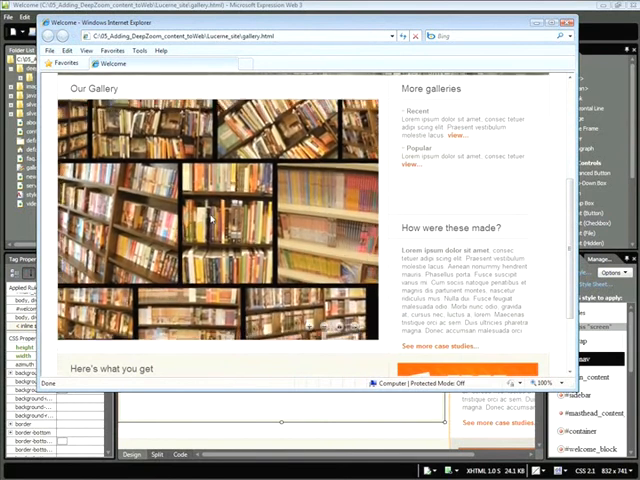
left_click(216, 220)
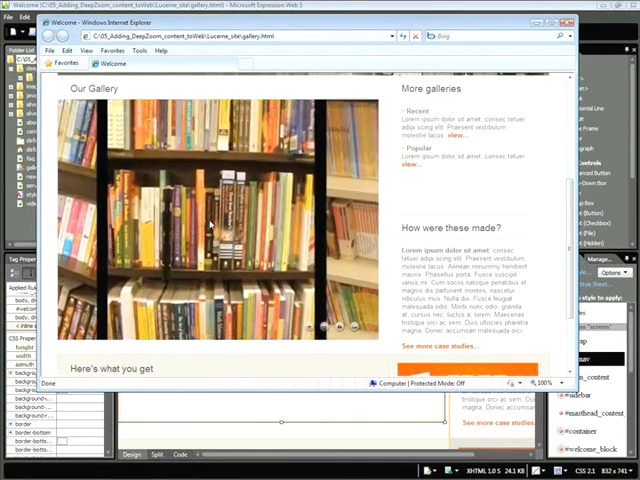